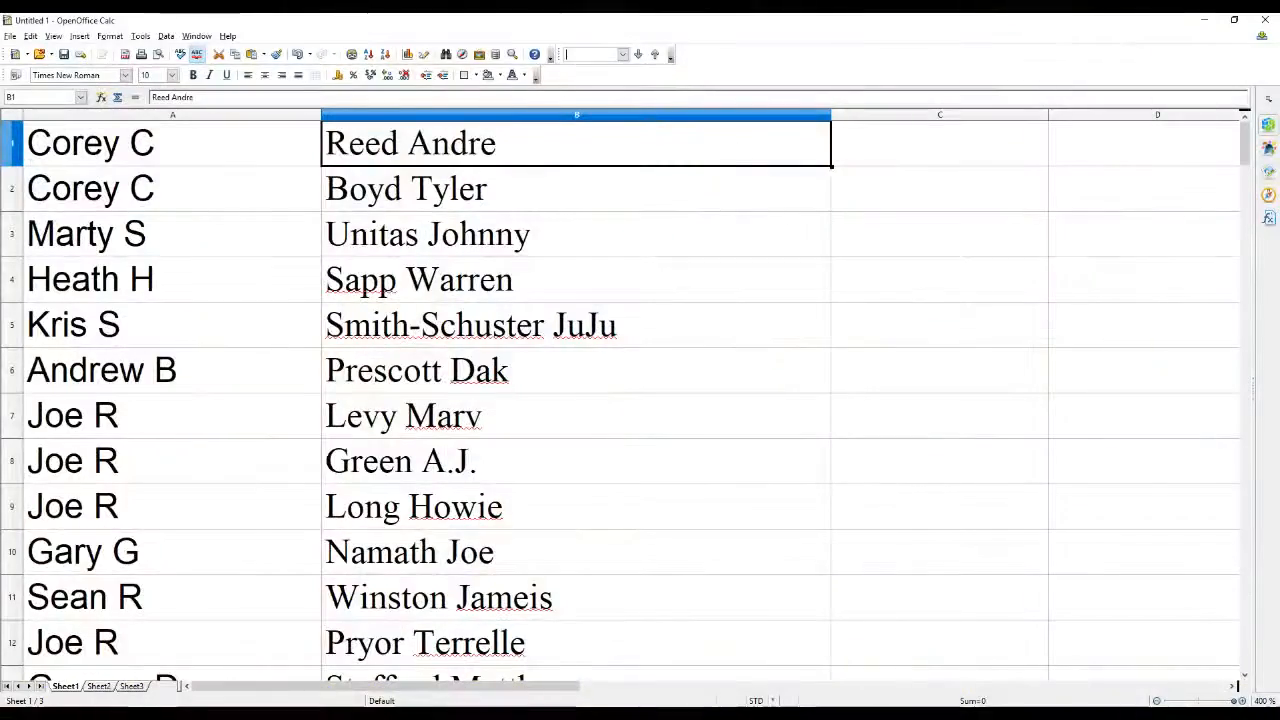
text(evans)
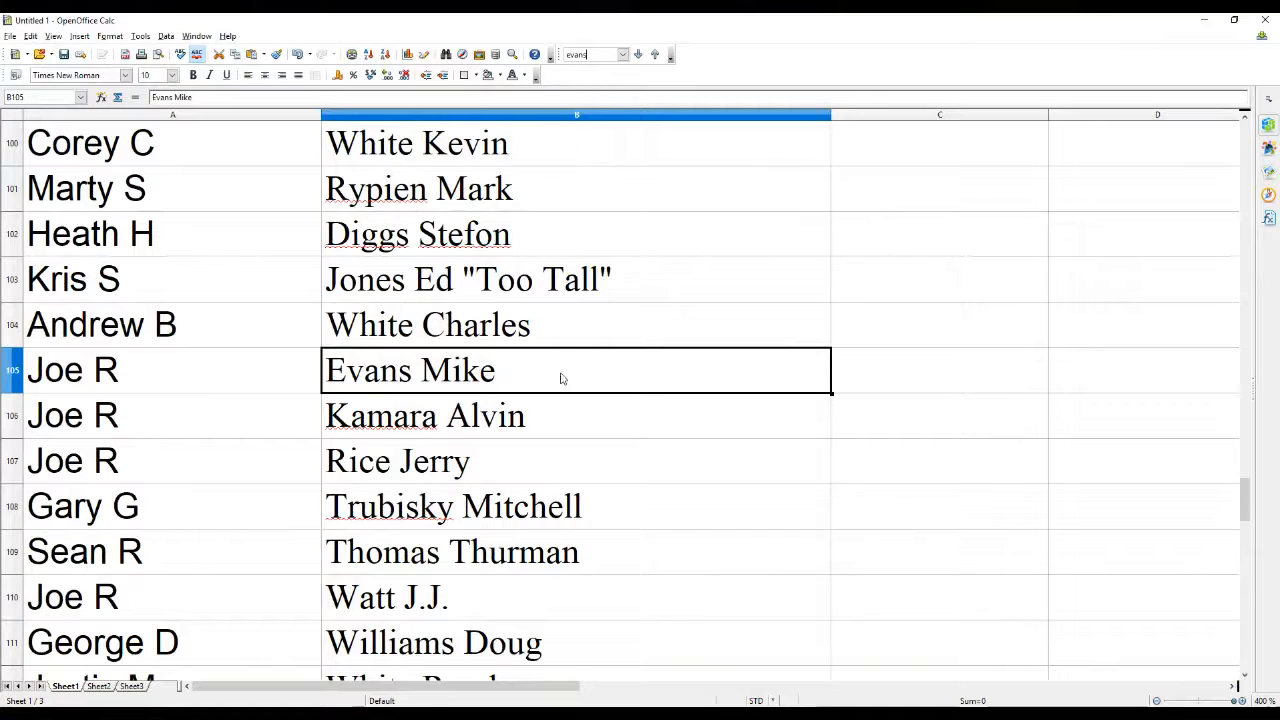
mouse_move(558, 420)
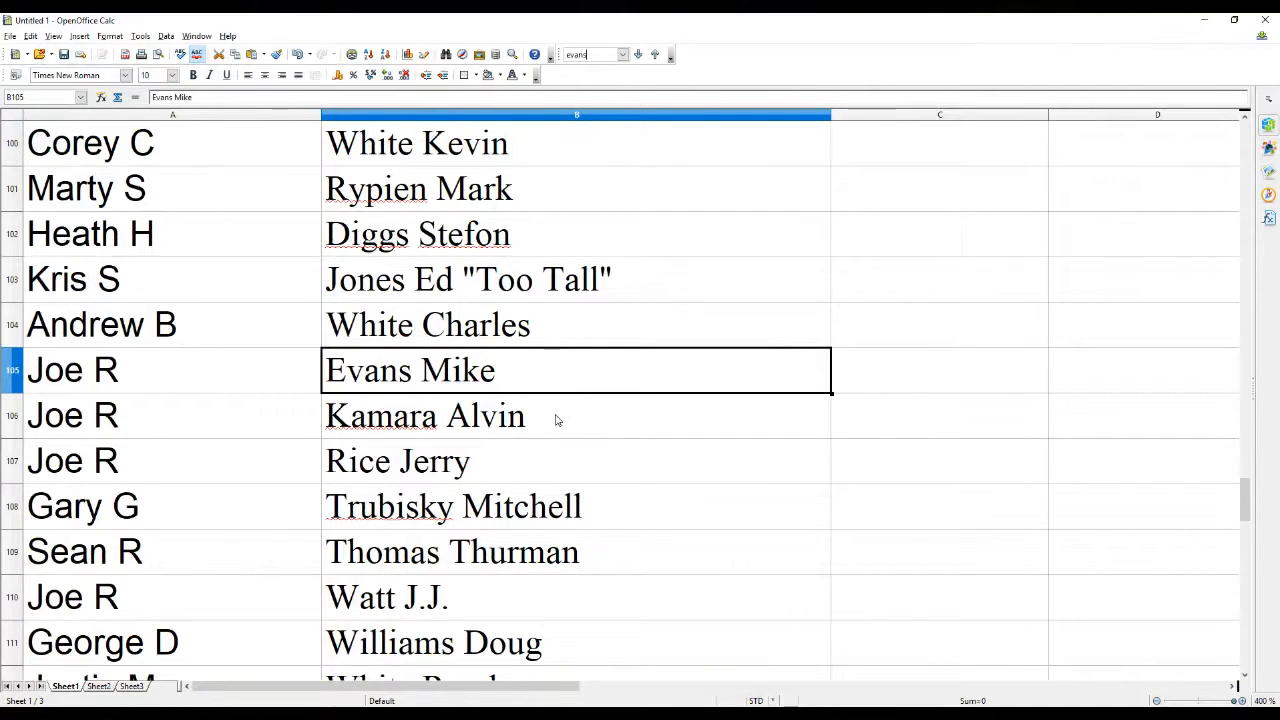
mouse_move(556, 401)
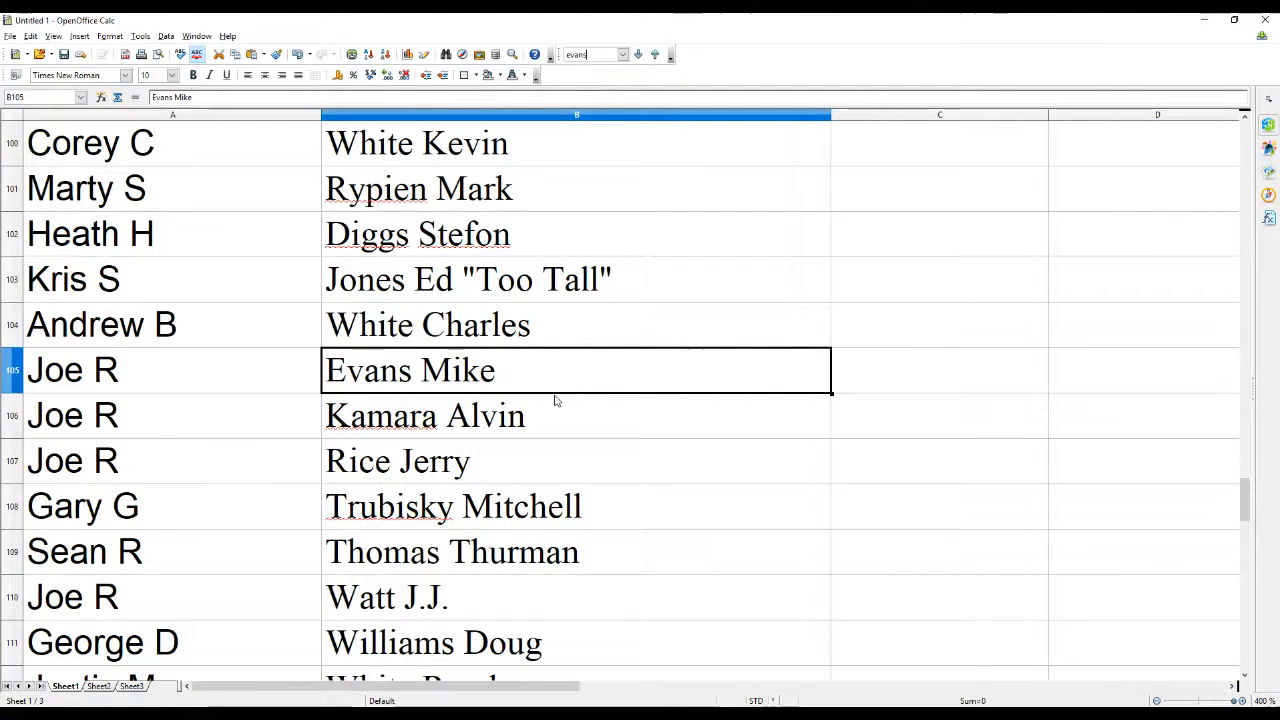